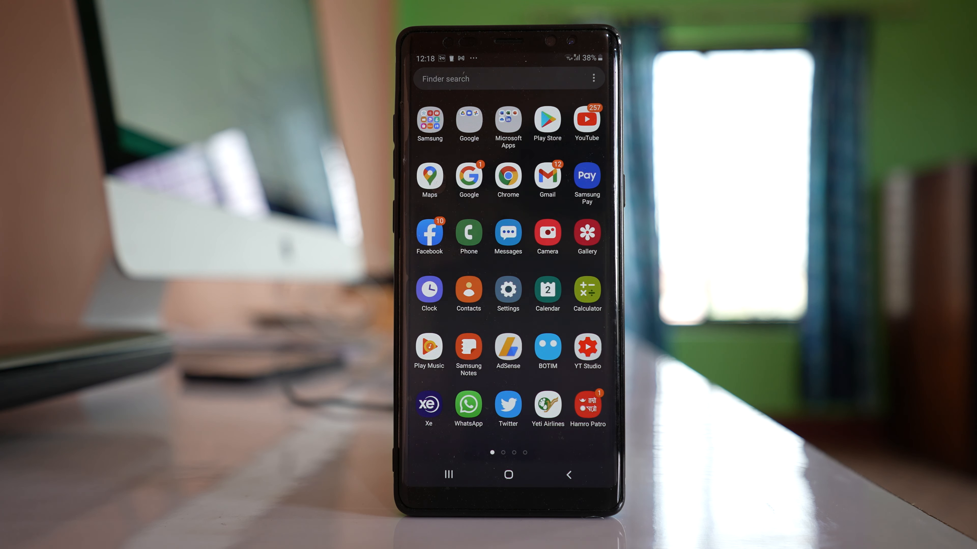
- Launch WhatsApp from the home screen to reach the chats list
left_click(468, 403)
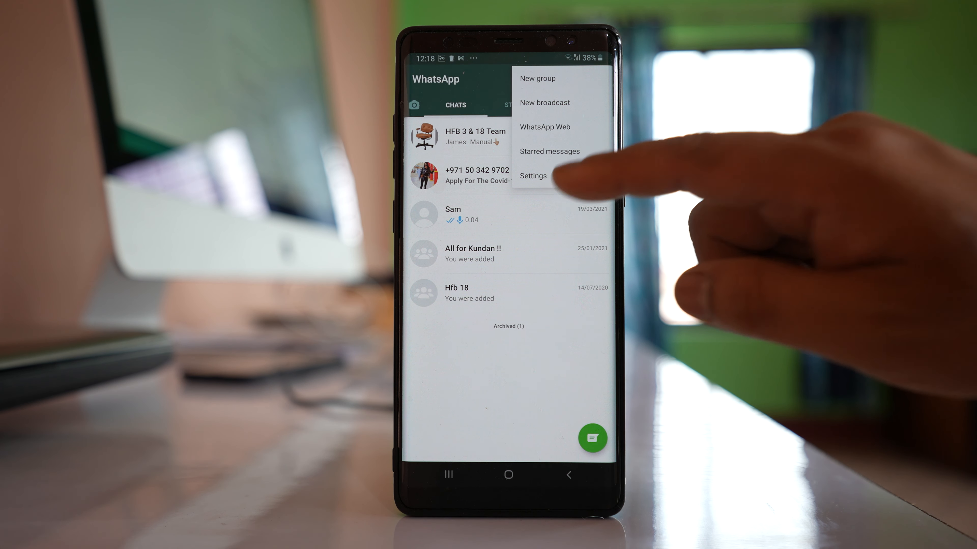
- Go to Settings and into the Privacy settings, where Blocked contacts shows 3
left_click(533, 175)
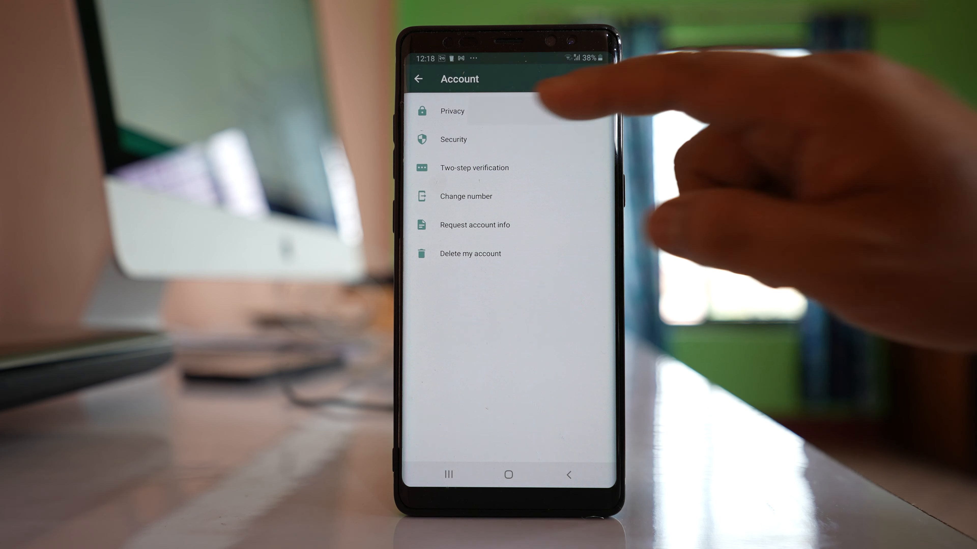
left_click(452, 111)
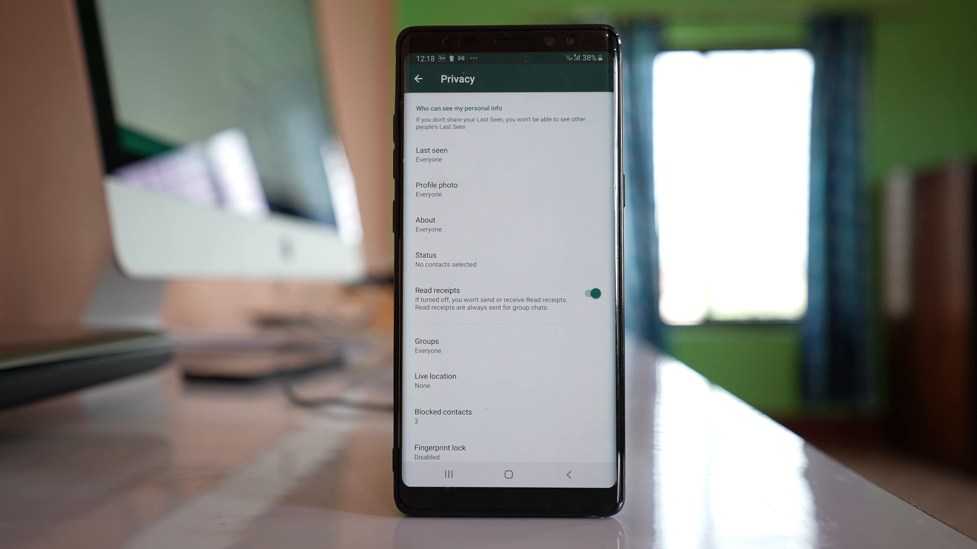
left_click(442, 416)
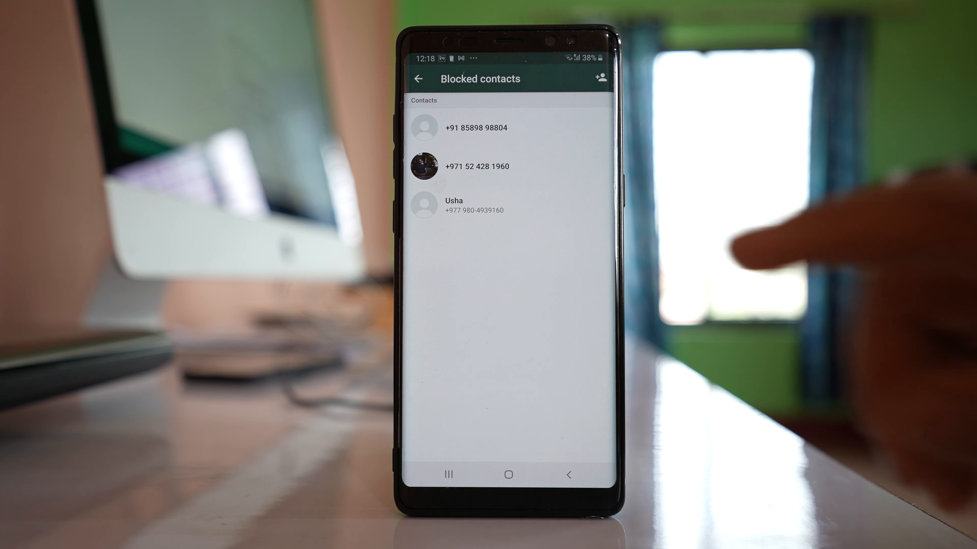
left_click(476, 166)
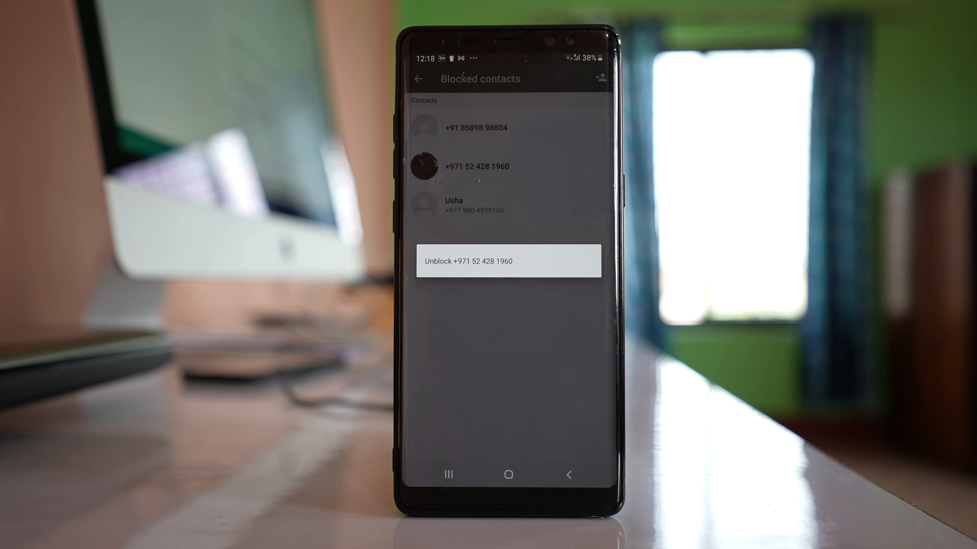
left_click(507, 261)
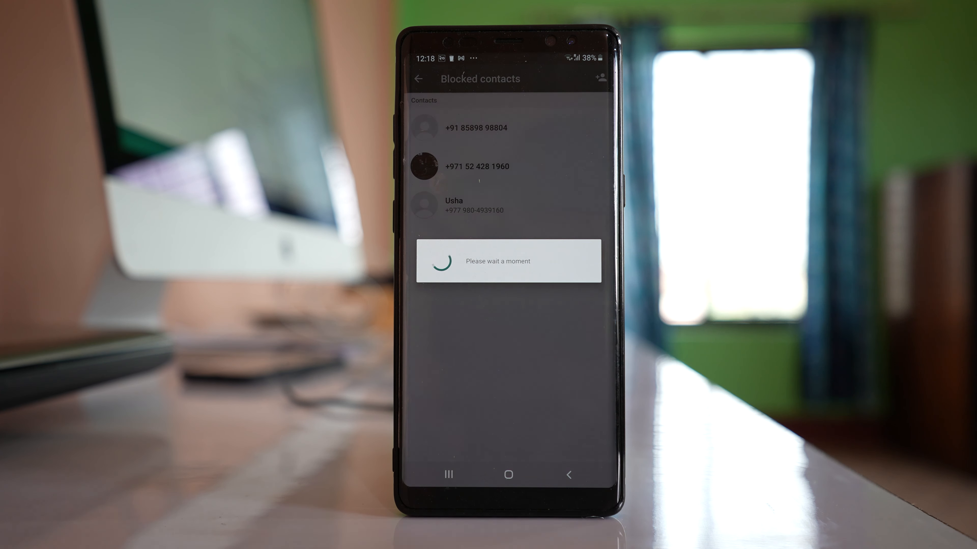